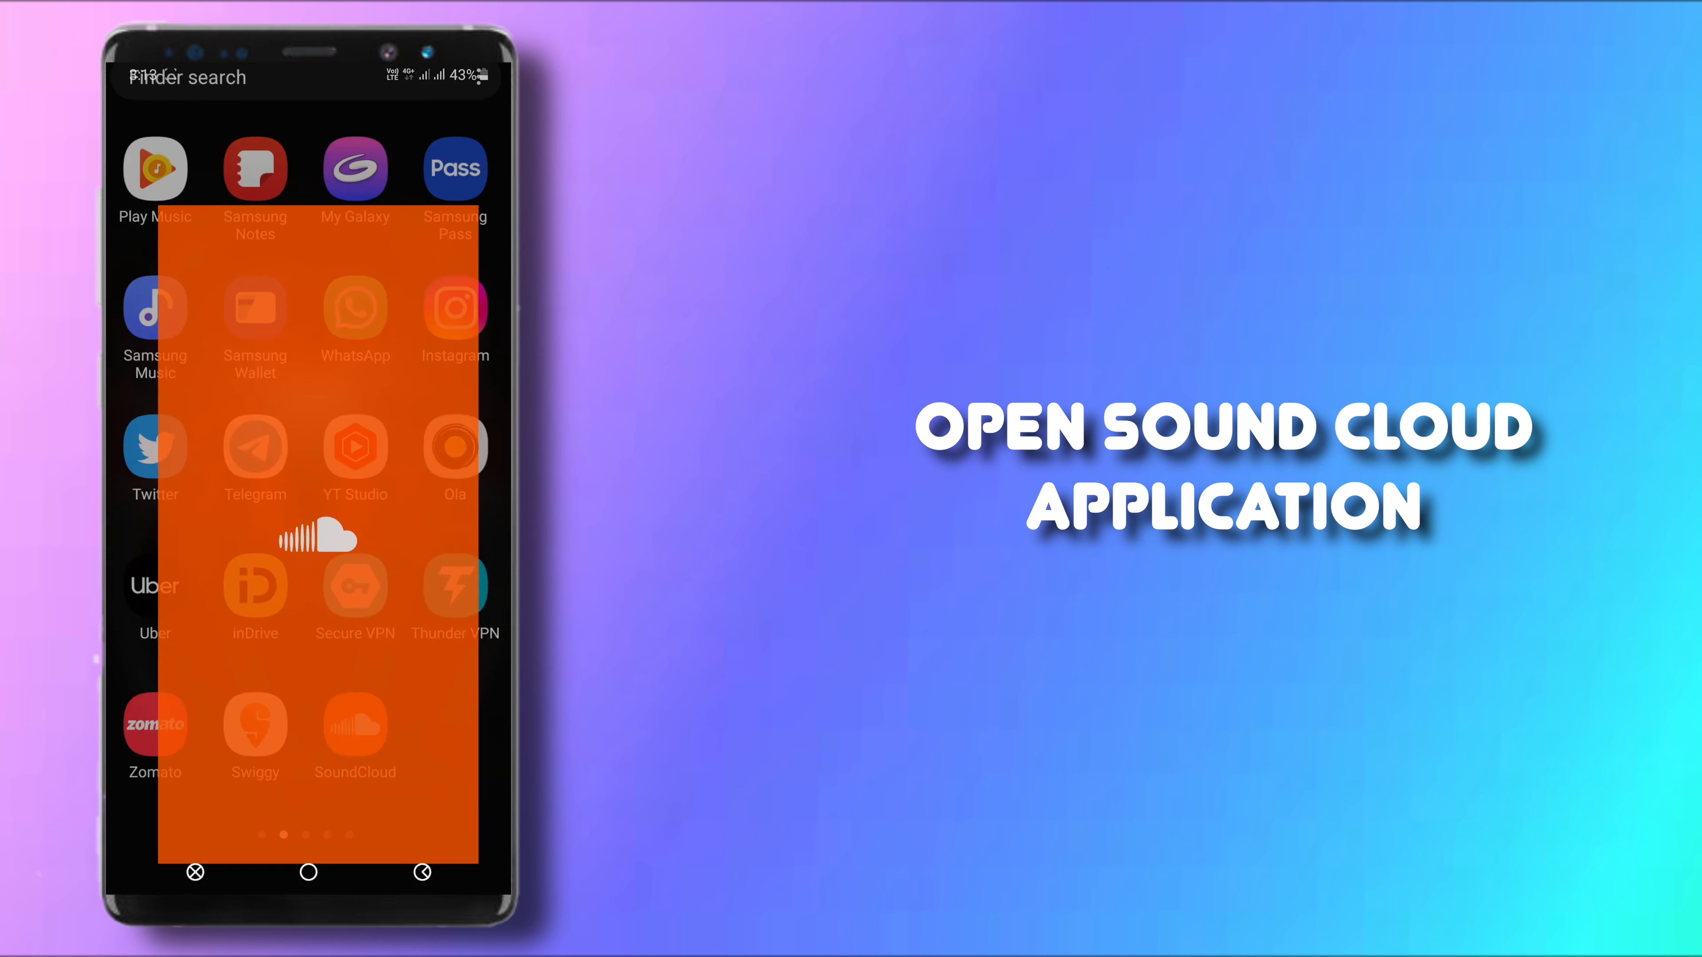
Step: Launch SoundCloud from the app drawer to reach its Home page of charts
click(355, 725)
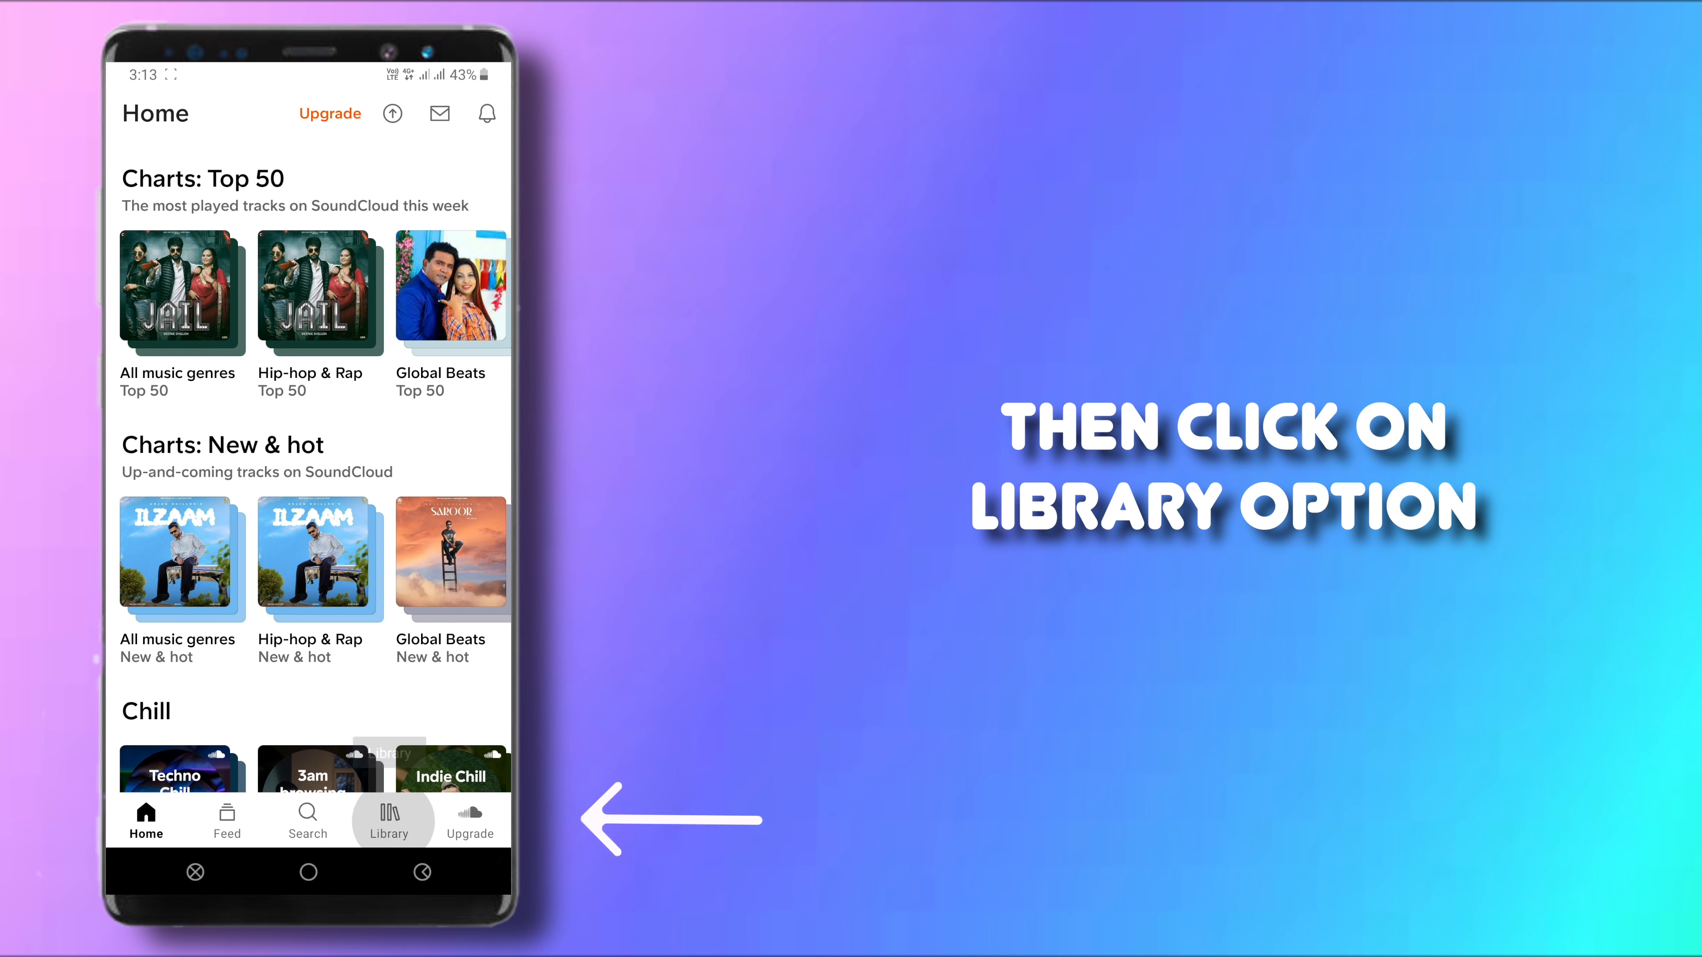
Step: Go to the how to heroes profile page via Library
click(388, 822)
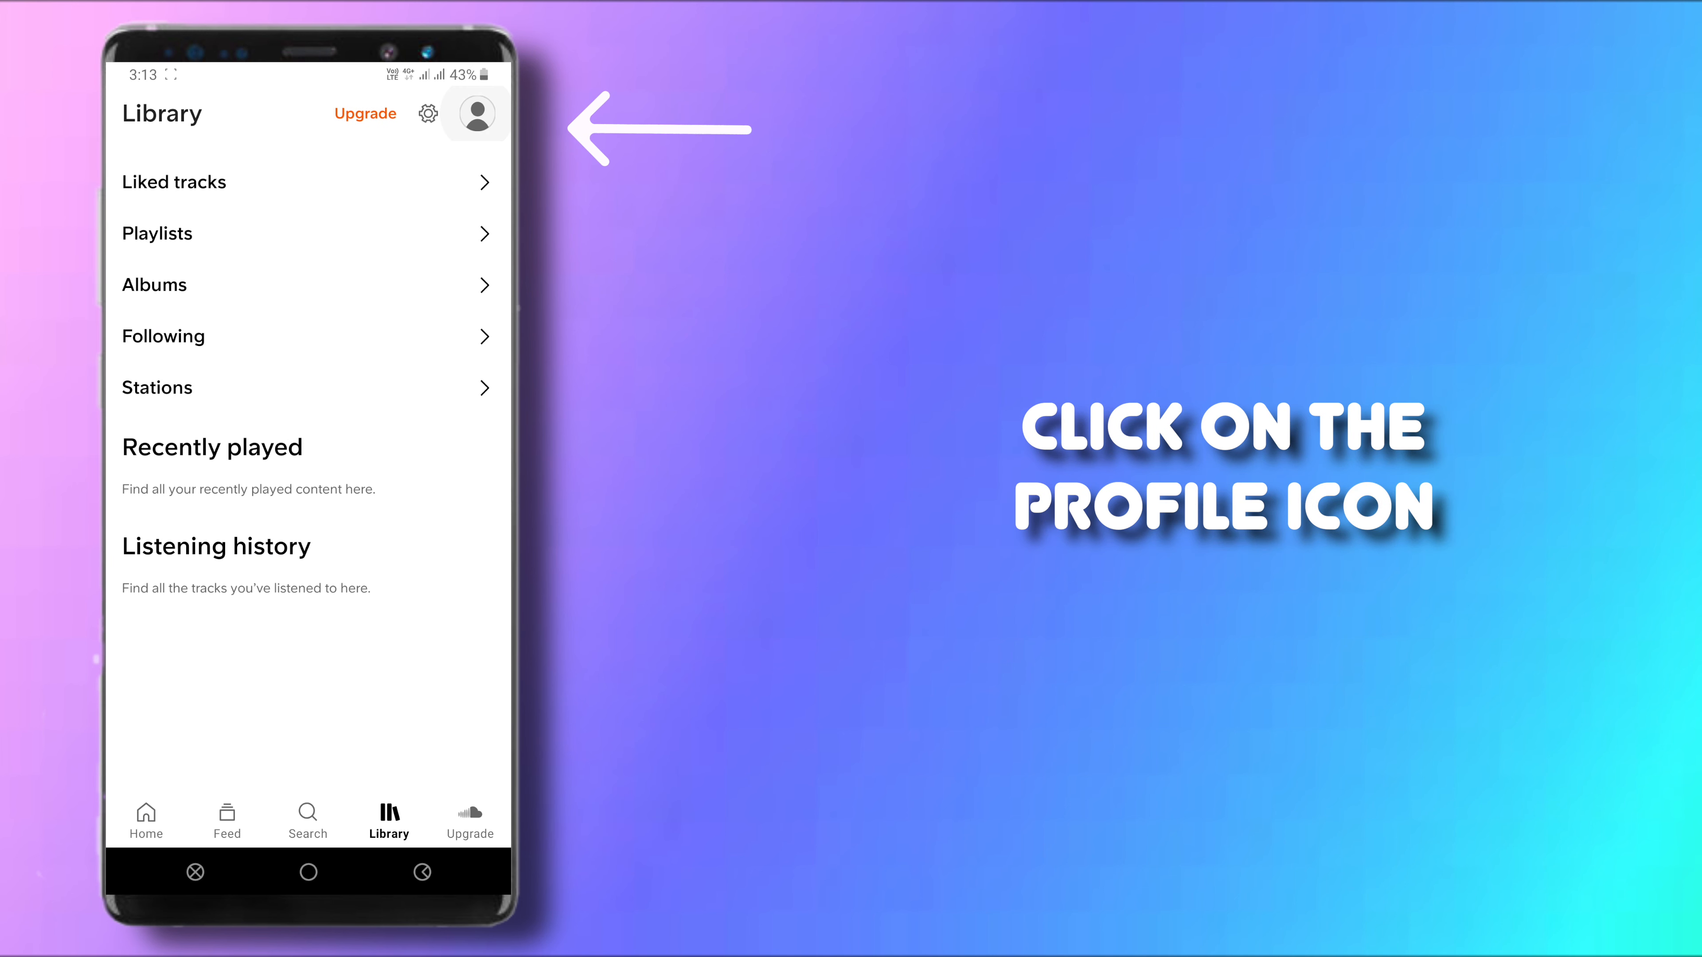
click(474, 113)
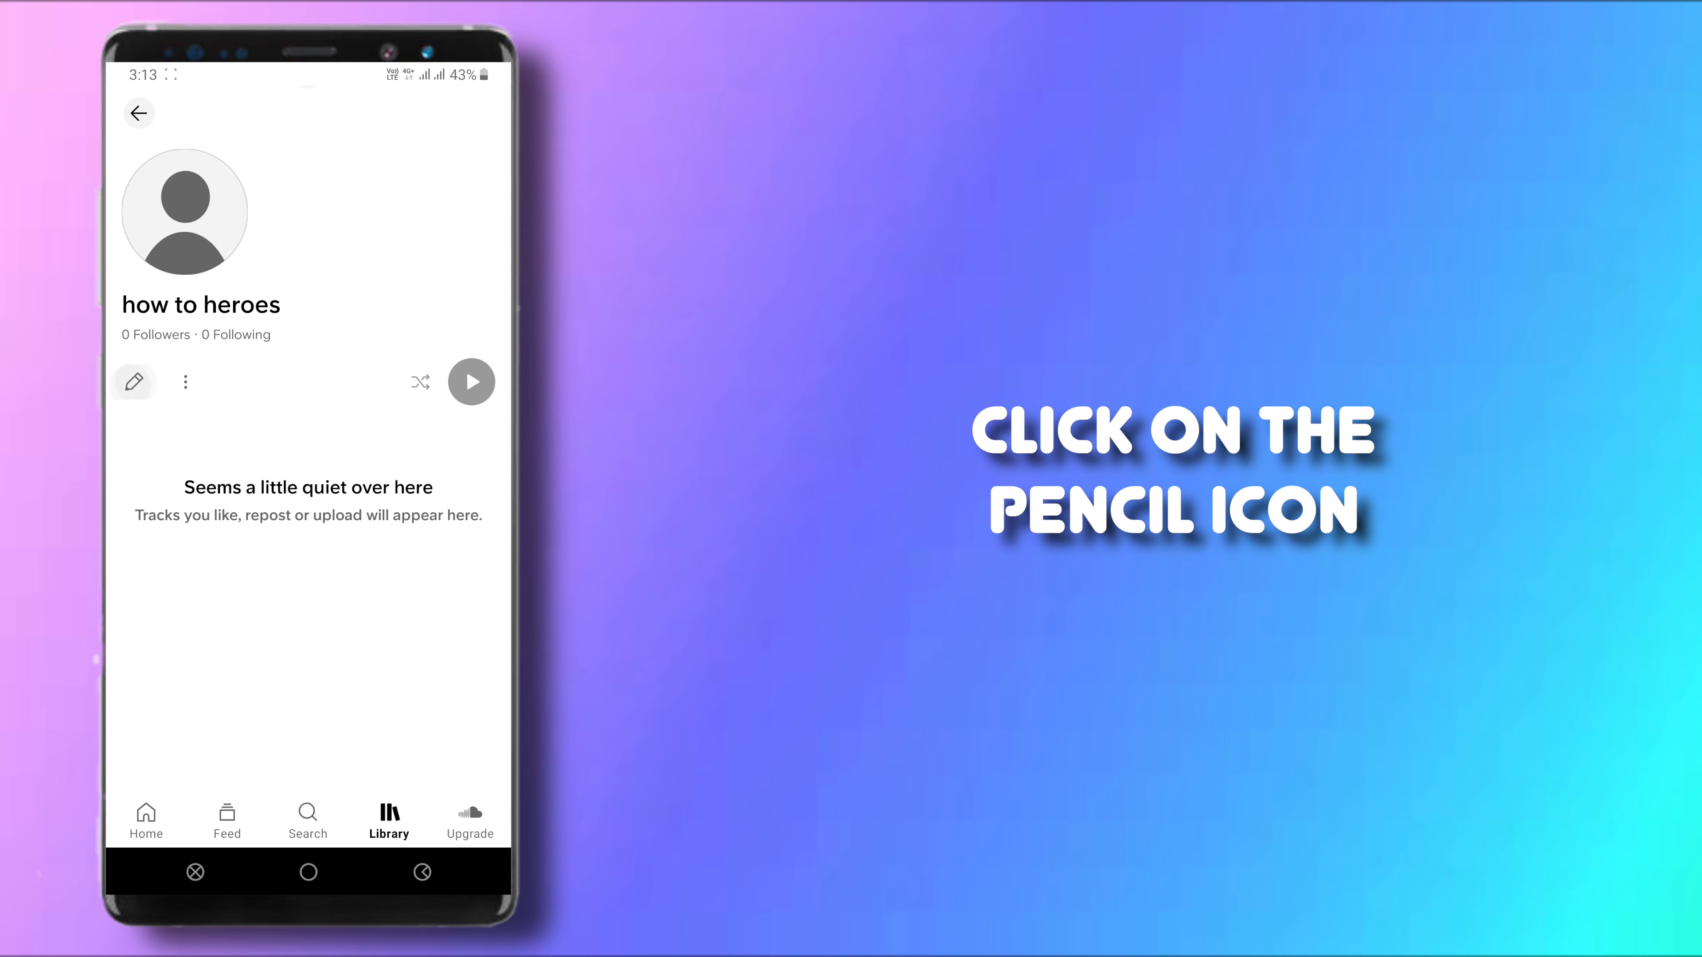
Step: Edit the profile, choose India as the country and save the changes
click(134, 381)
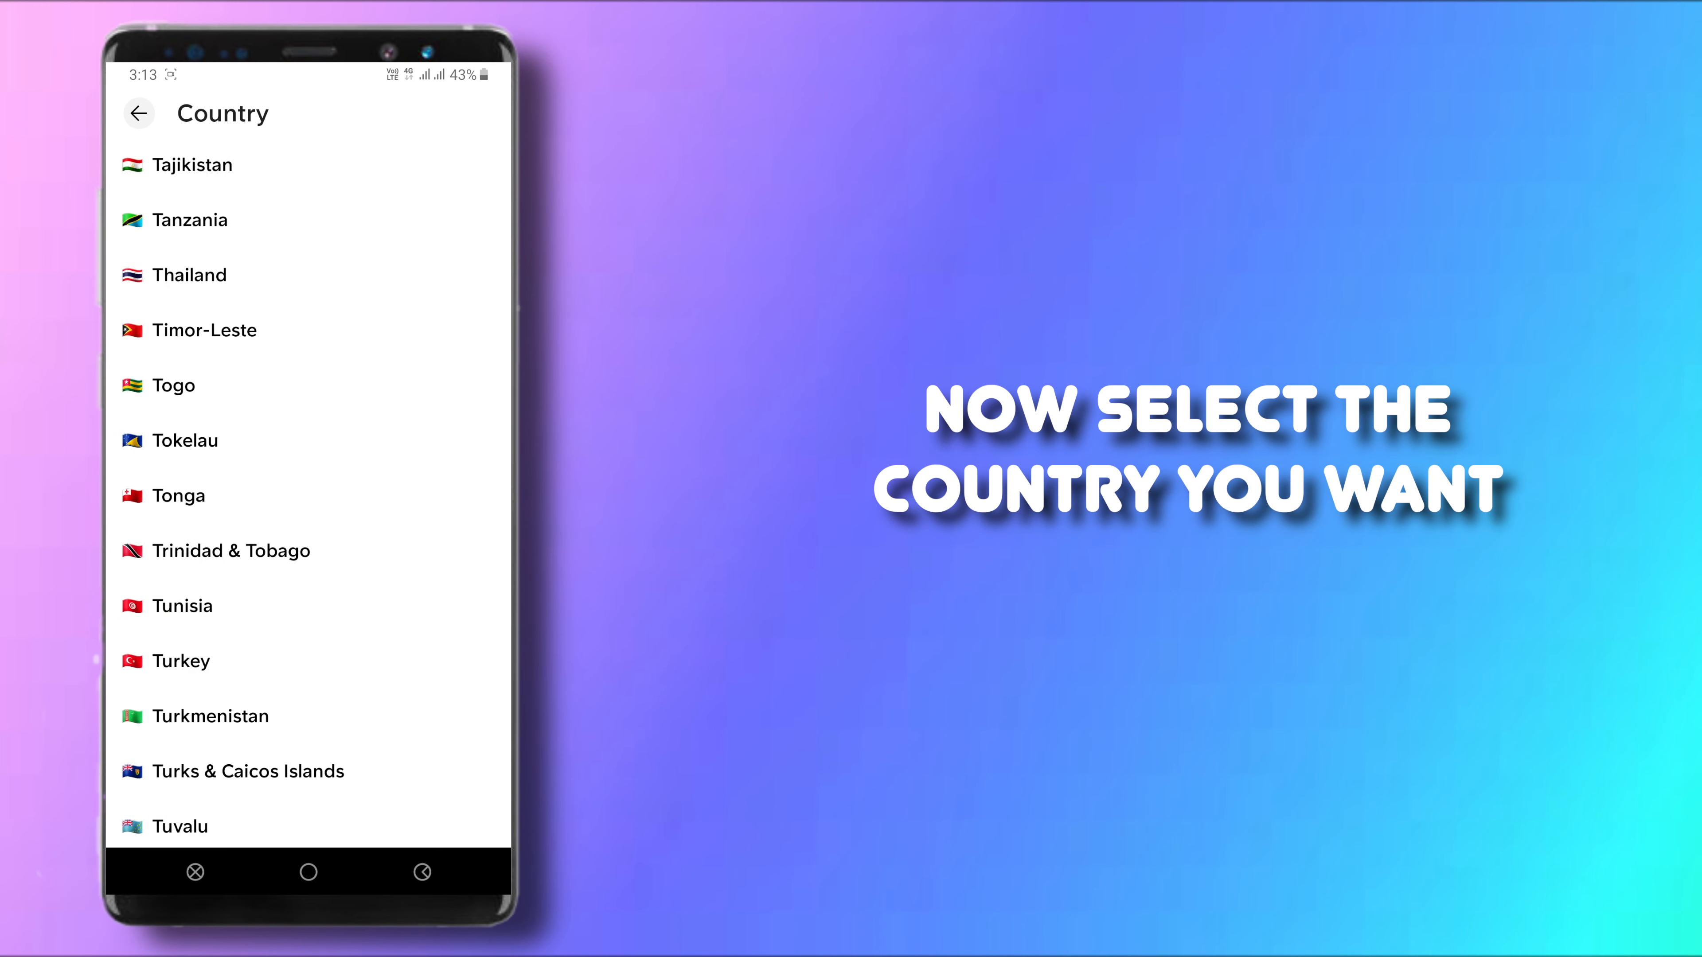
scroll(down, 3)
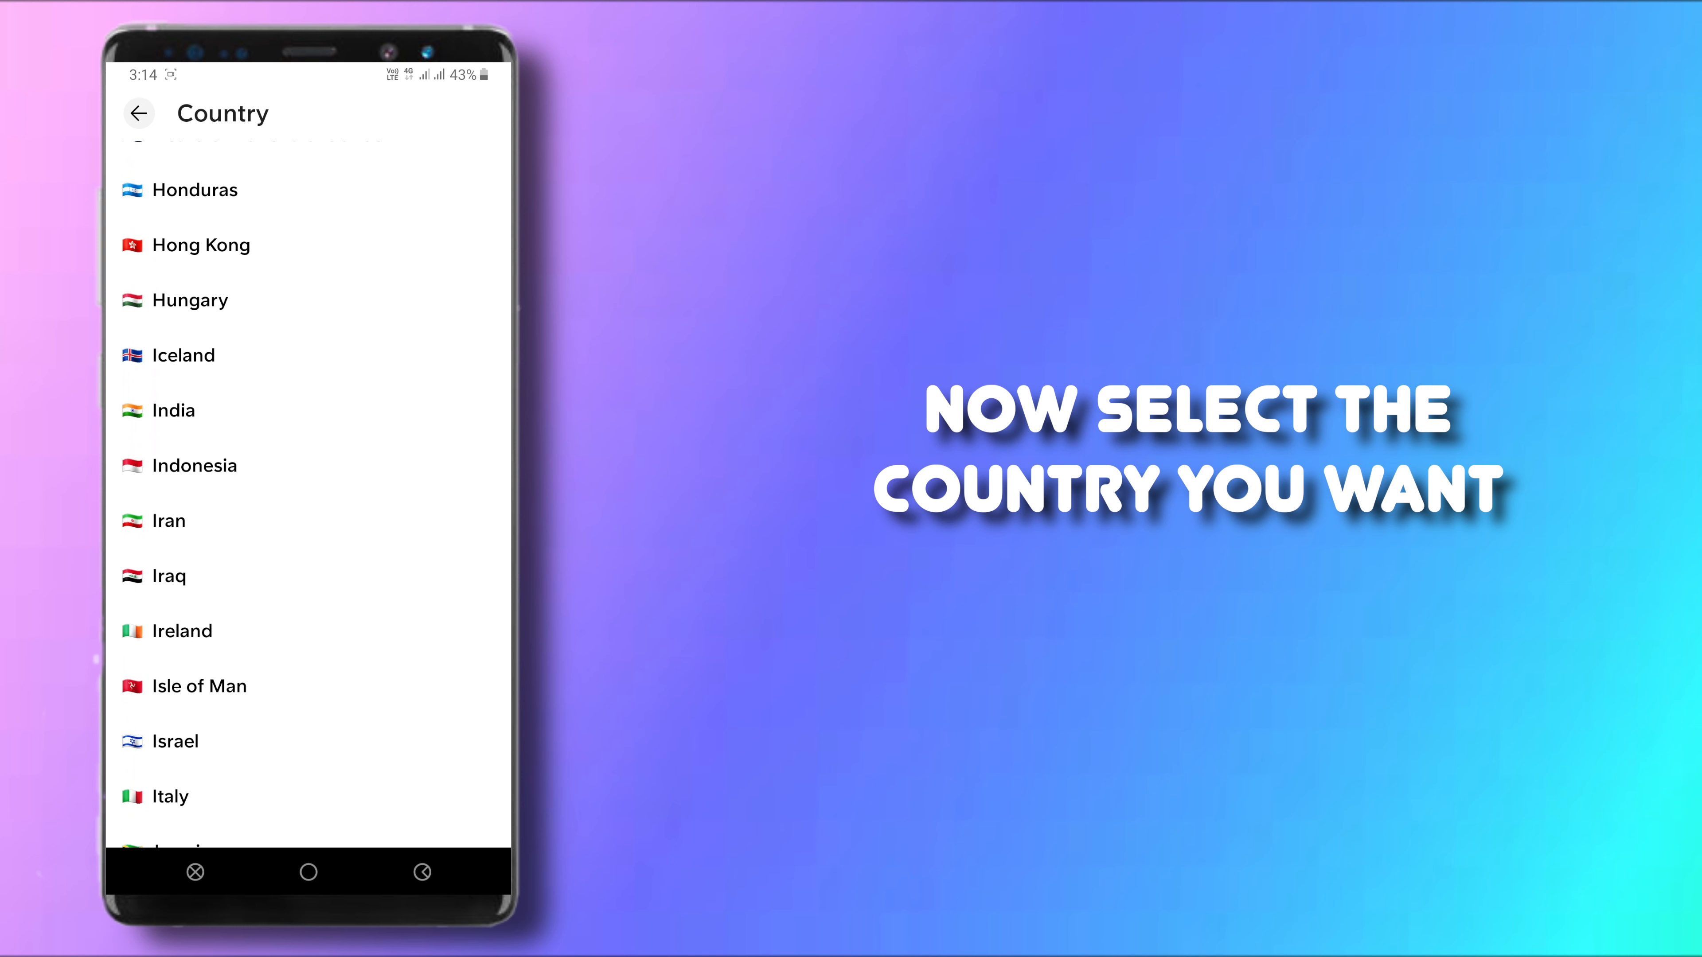
click(174, 410)
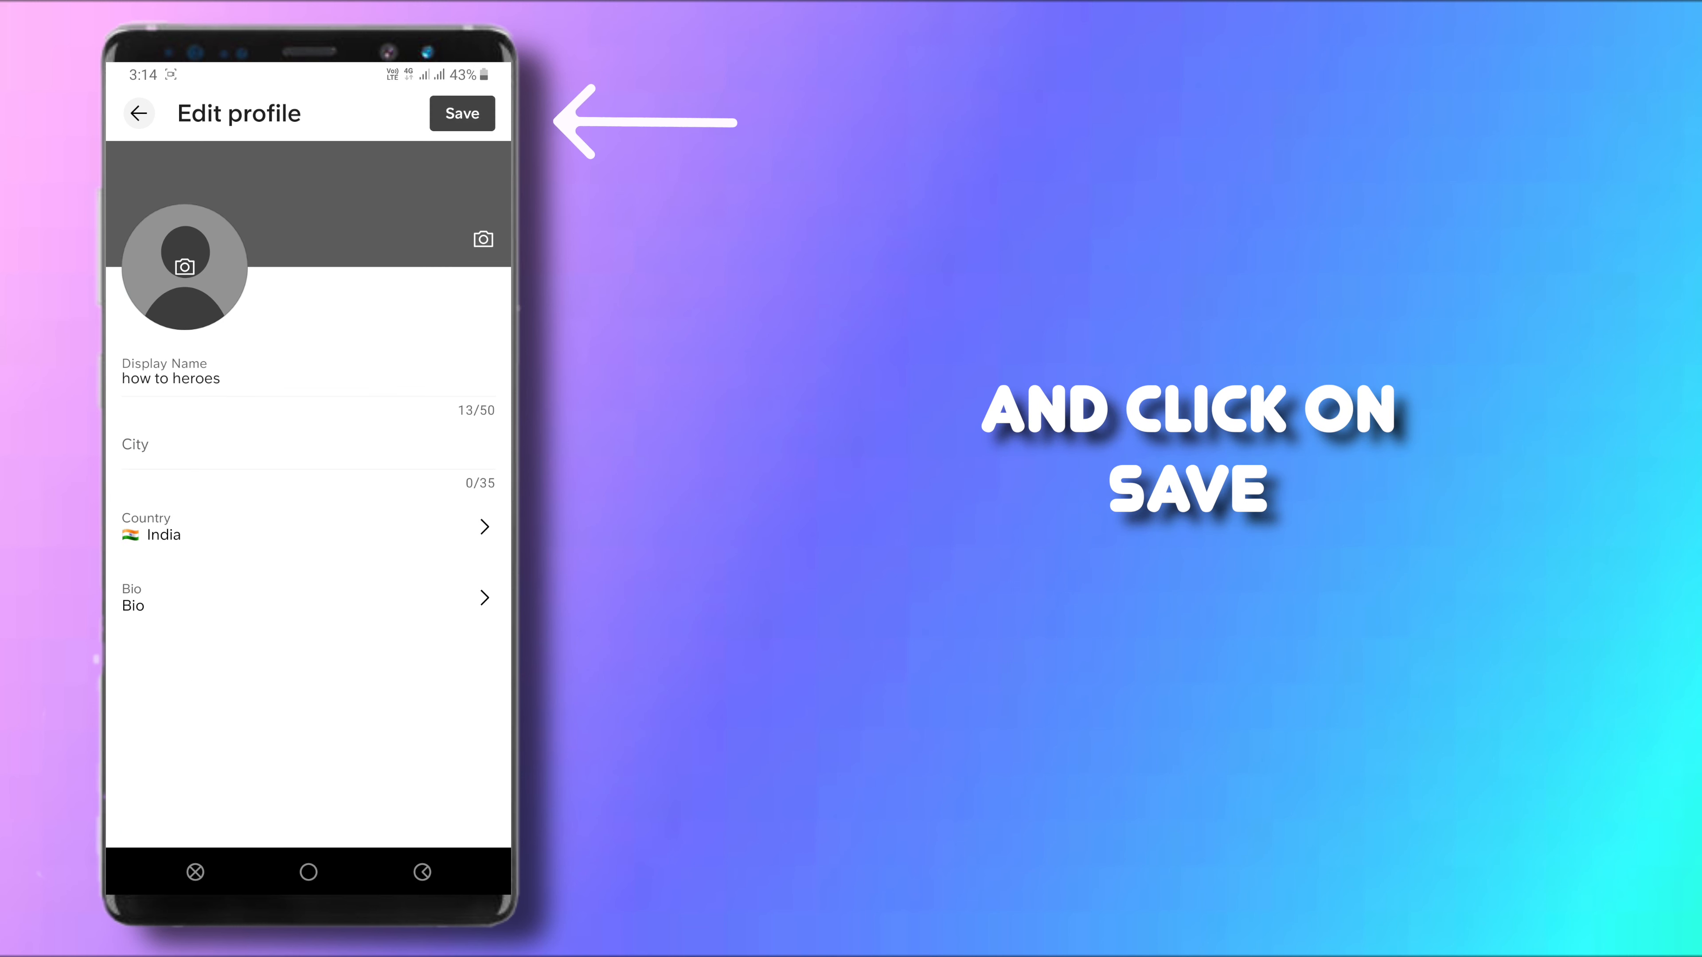
click(461, 112)
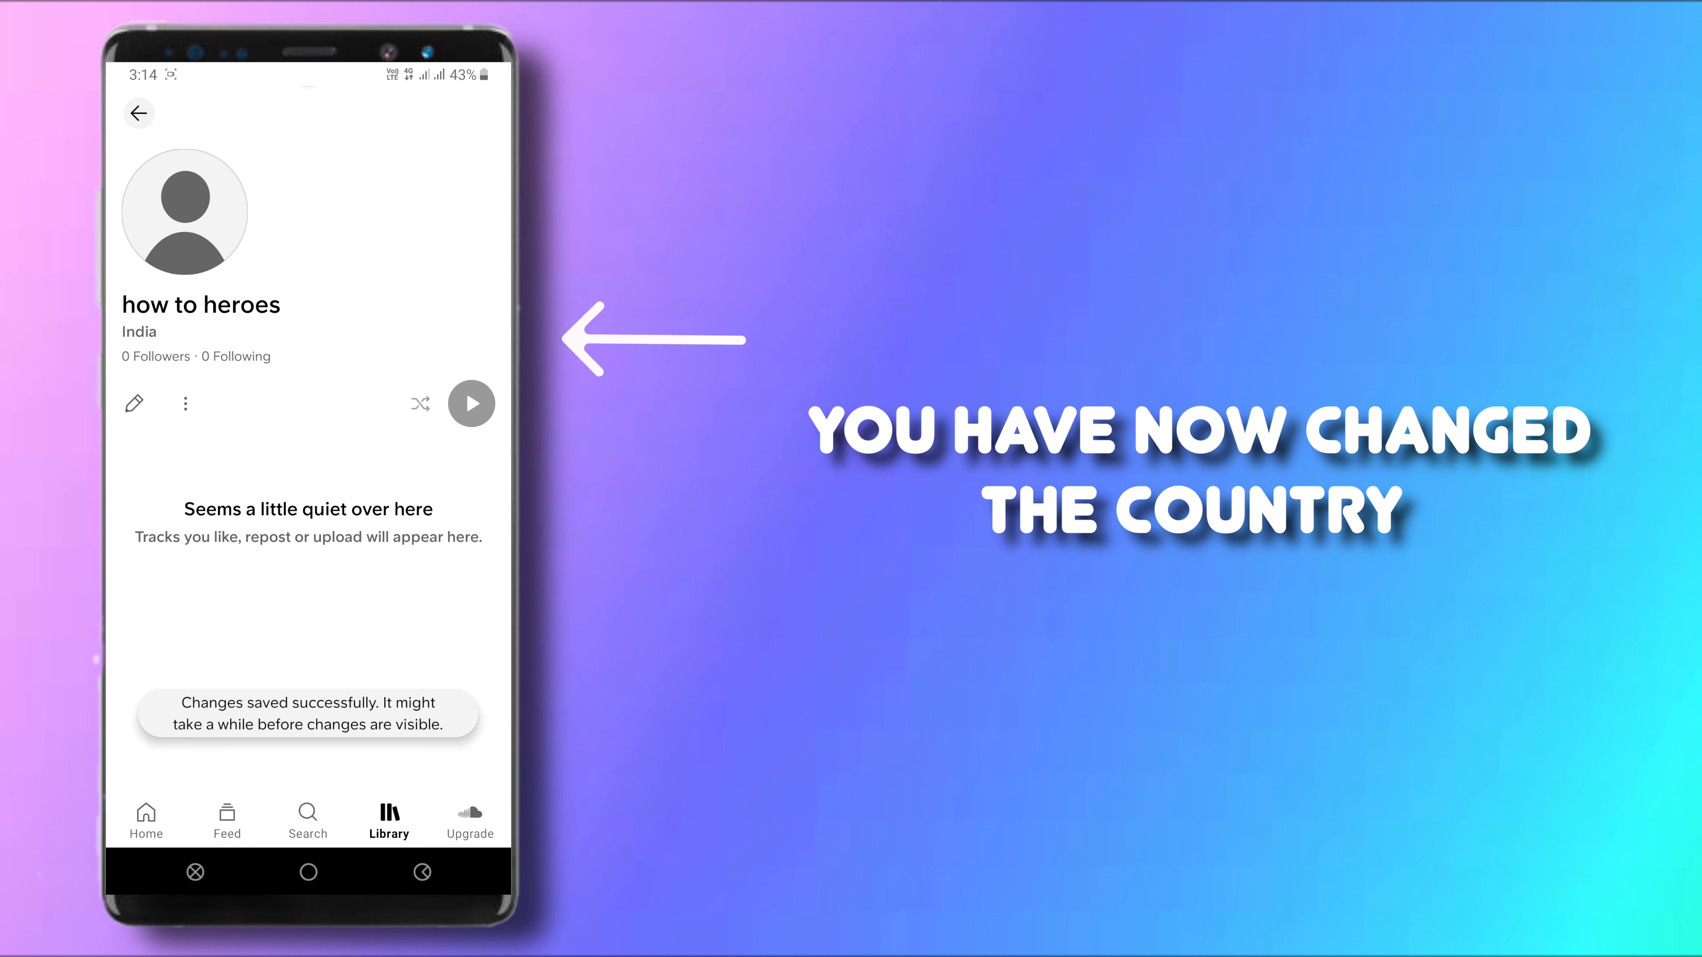